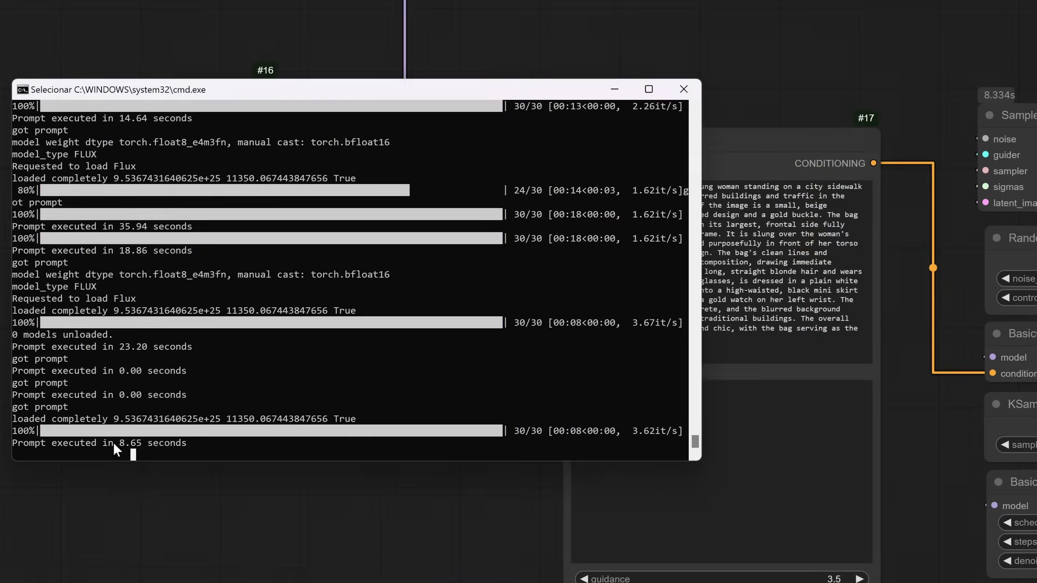
Watch the ComfyUI console until the Flux prompt is logged as executed in 32.07 seconds
double_click(129, 442)
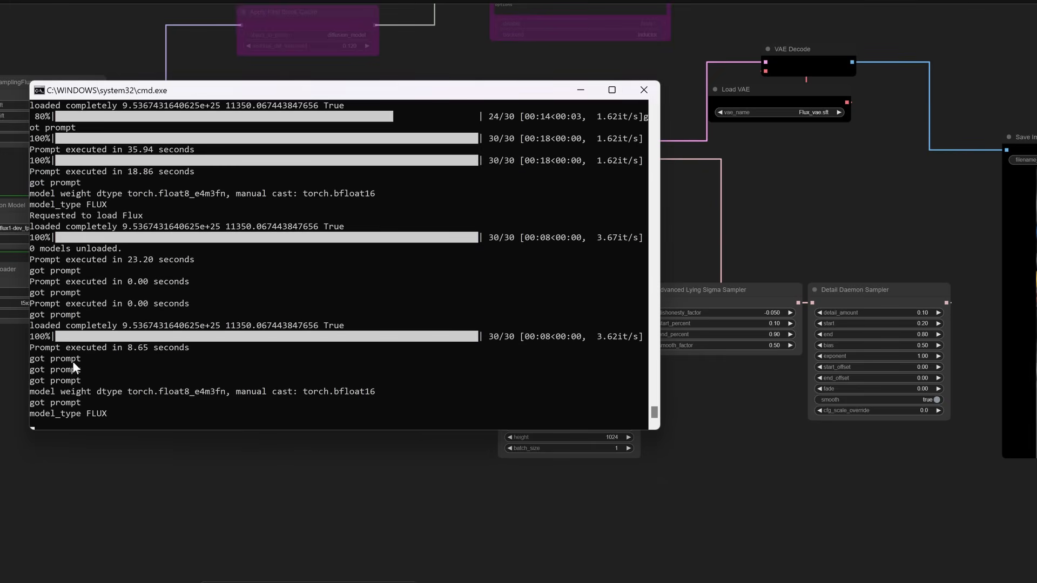
mouse_move(146, 93)
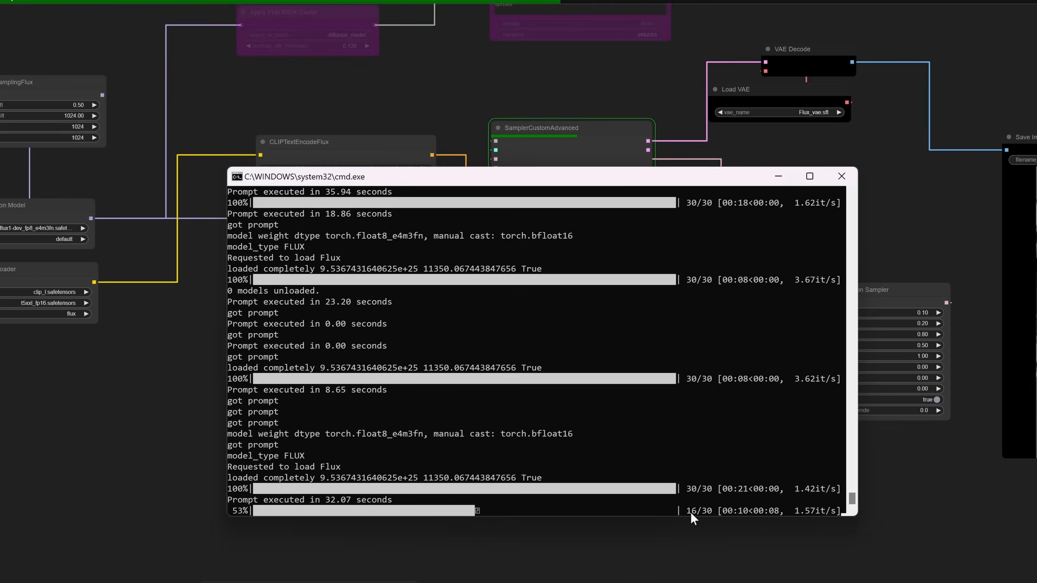
mouse_move(523, 521)
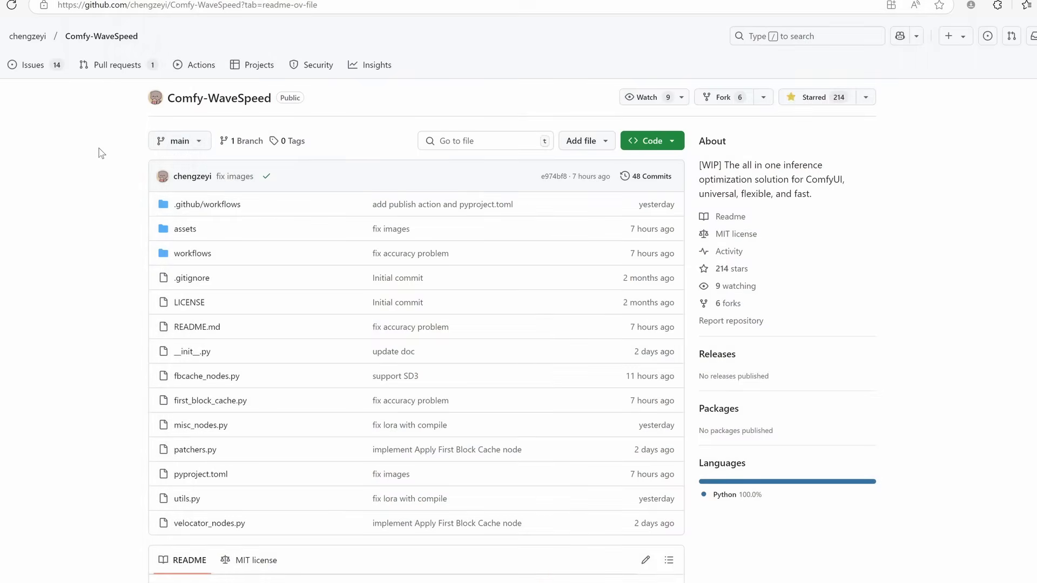
mouse_move(271, 105)
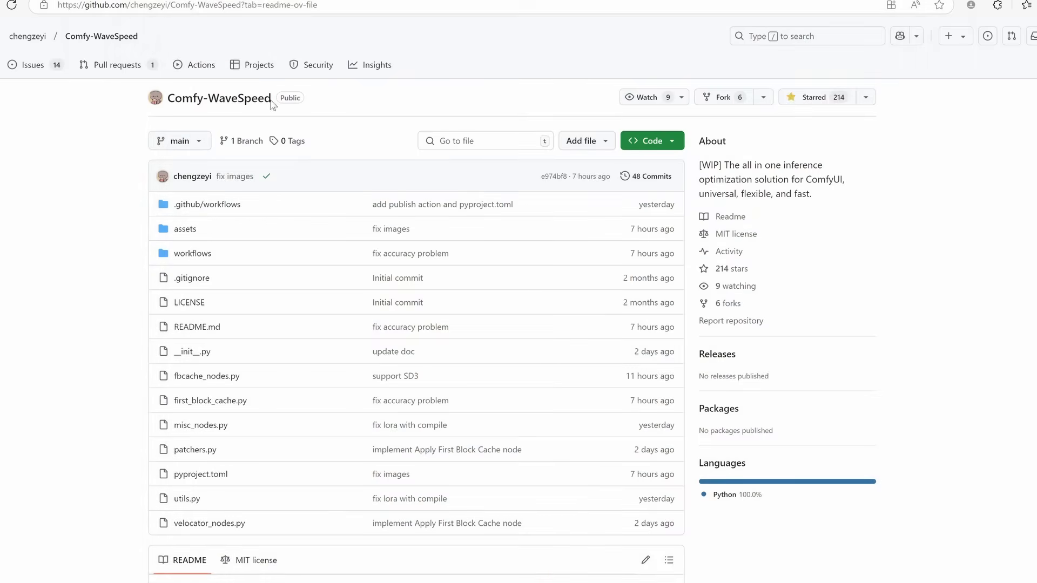
Bring the Comfy-WaveSpeed README description into view and highlight the word 'fast.'
double_click(219, 98)
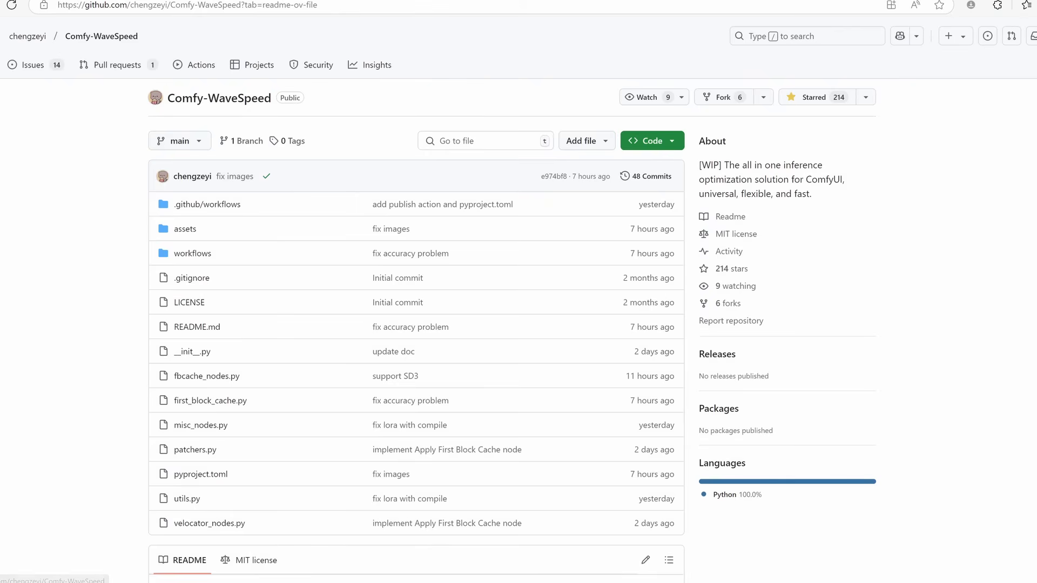
scroll(down, 3)
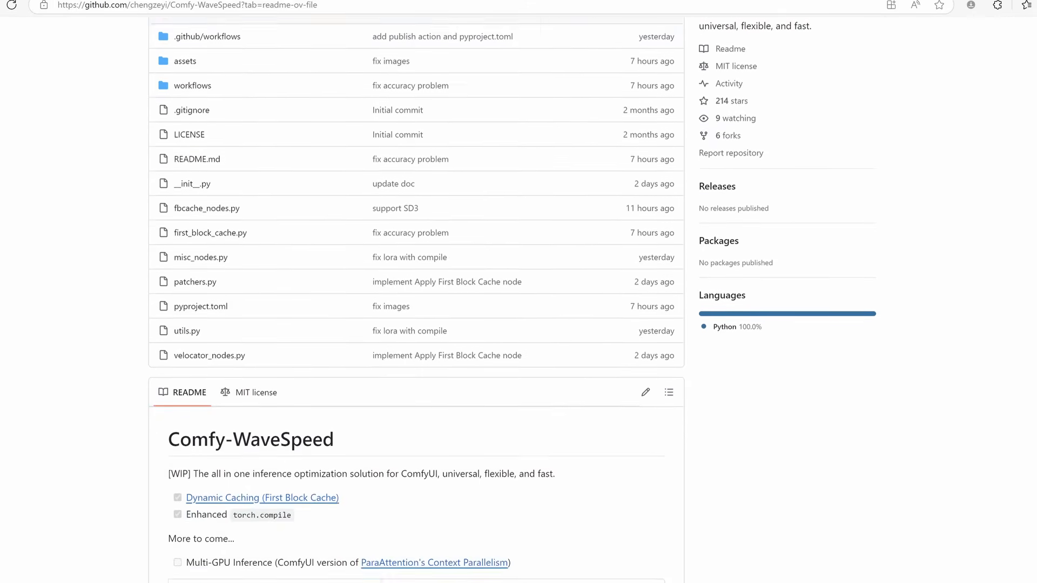
scroll(down, 3)
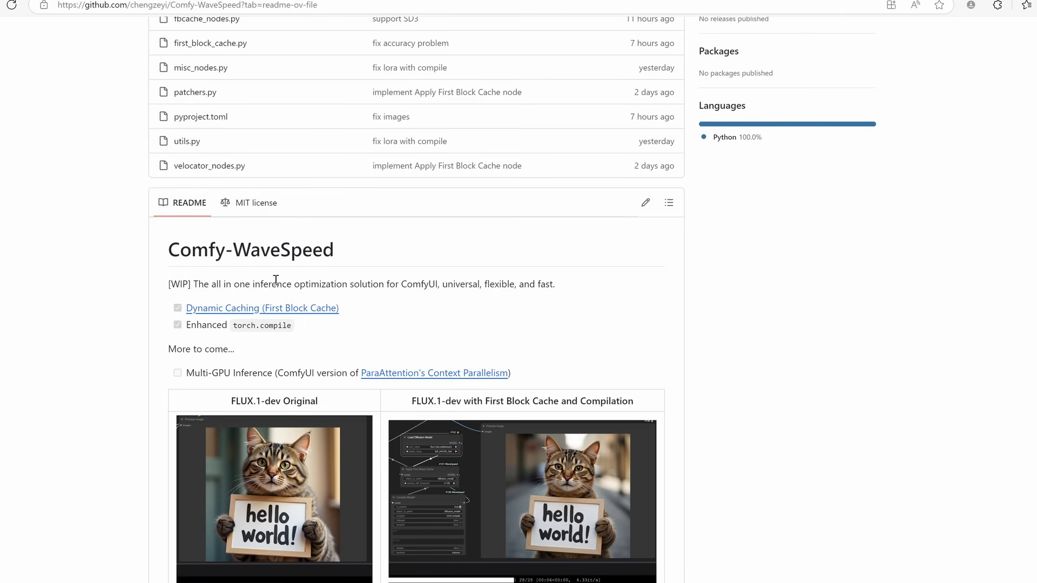
drag(275, 284, 438, 285)
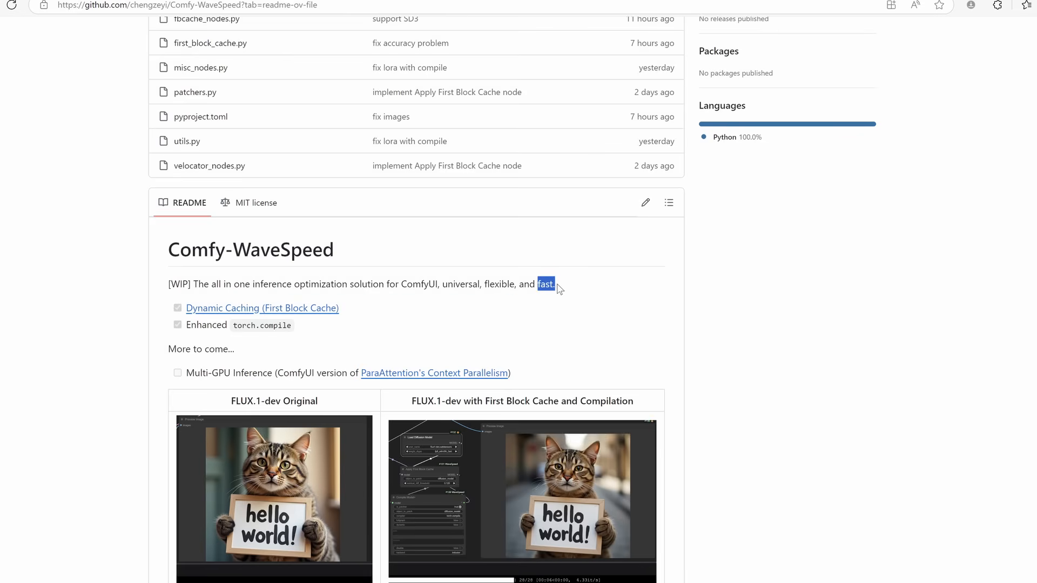
Continue down the README to the Installation section with its git clone command
scroll(down, 3)
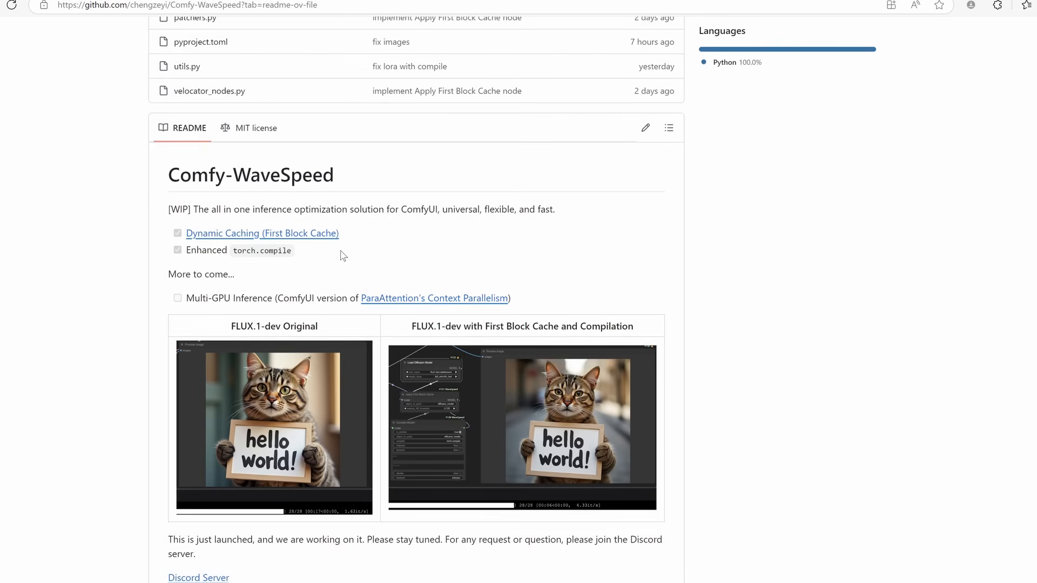
scroll(down, 3)
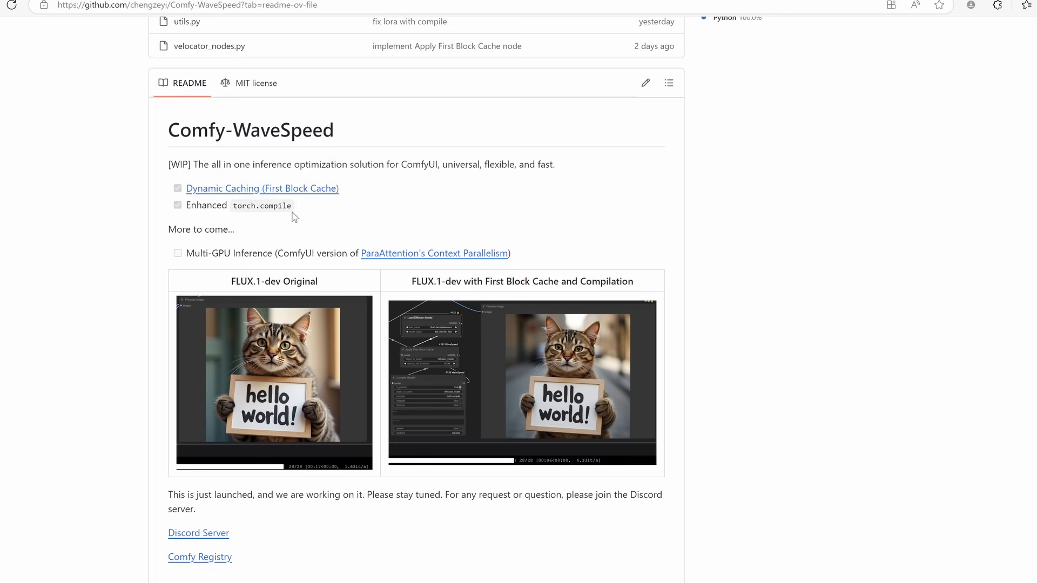
scroll(down, 3)
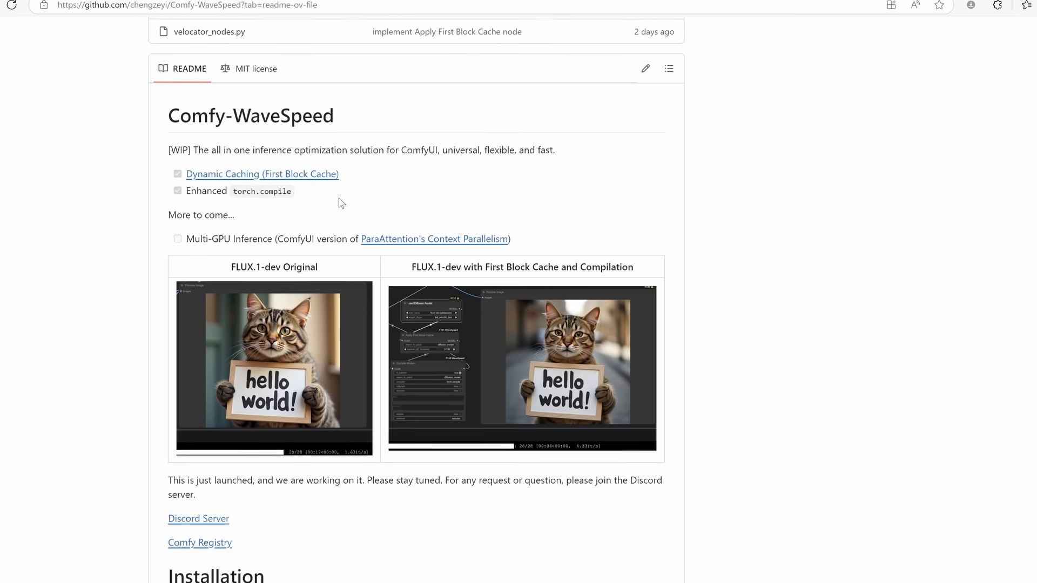
scroll(down, 3)
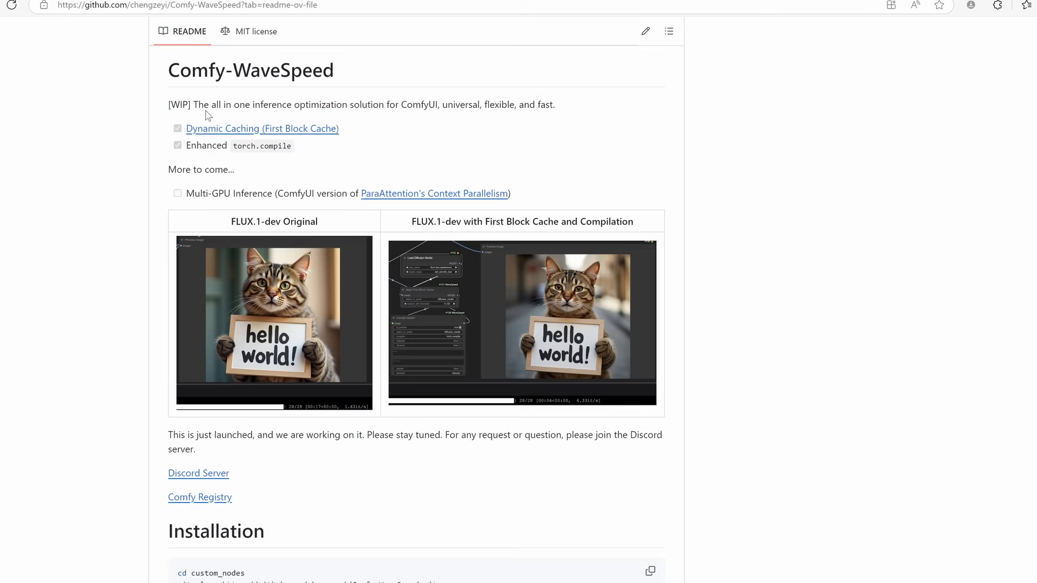
scroll(down, 3)
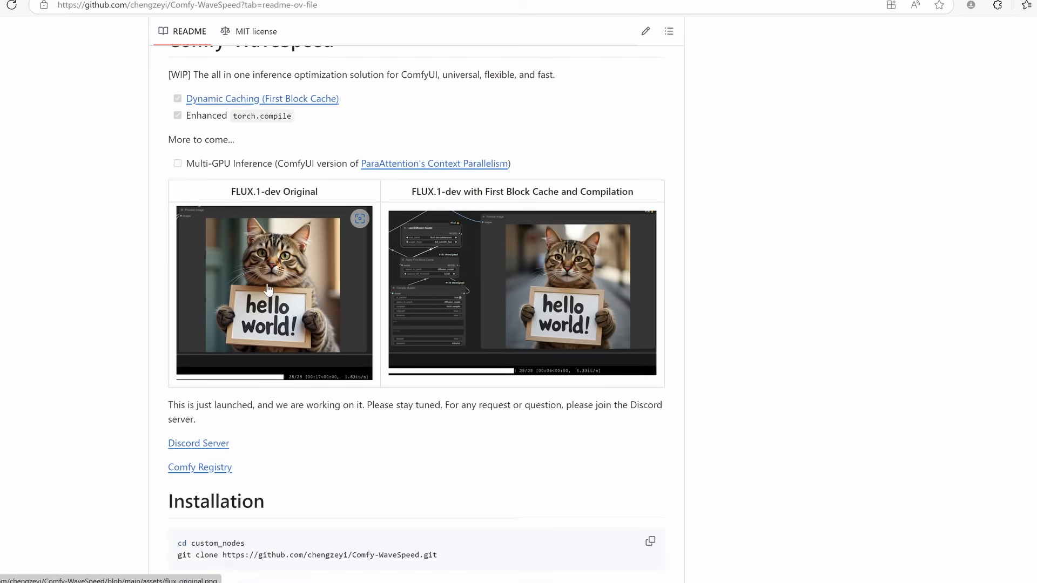
View flux_original.png at 1.63 it/s, then flux_optimized.png at 4.33 it/s with the WaveSpeed workflow
click(273, 294)
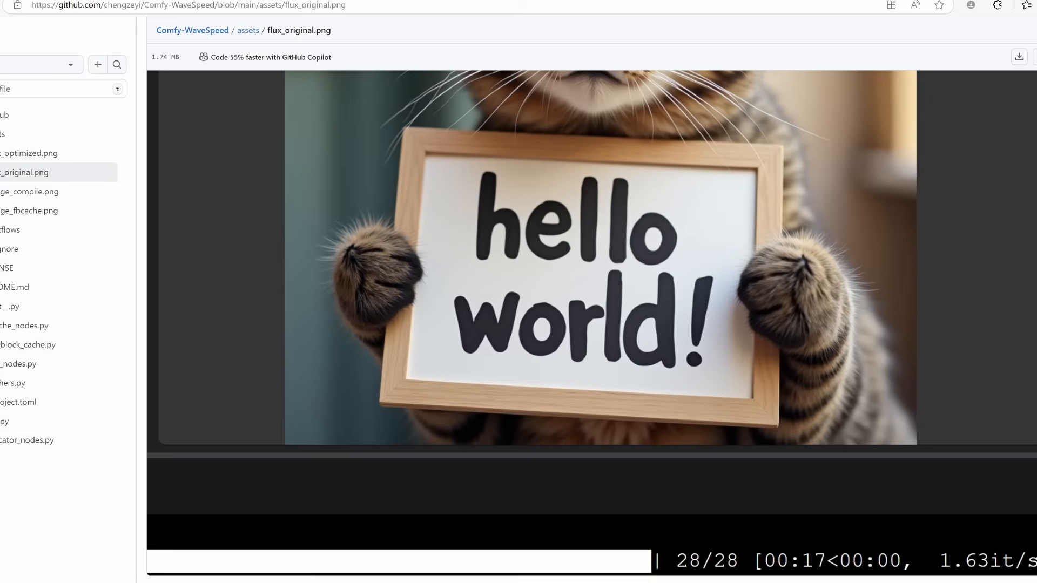
scroll(down, 3)
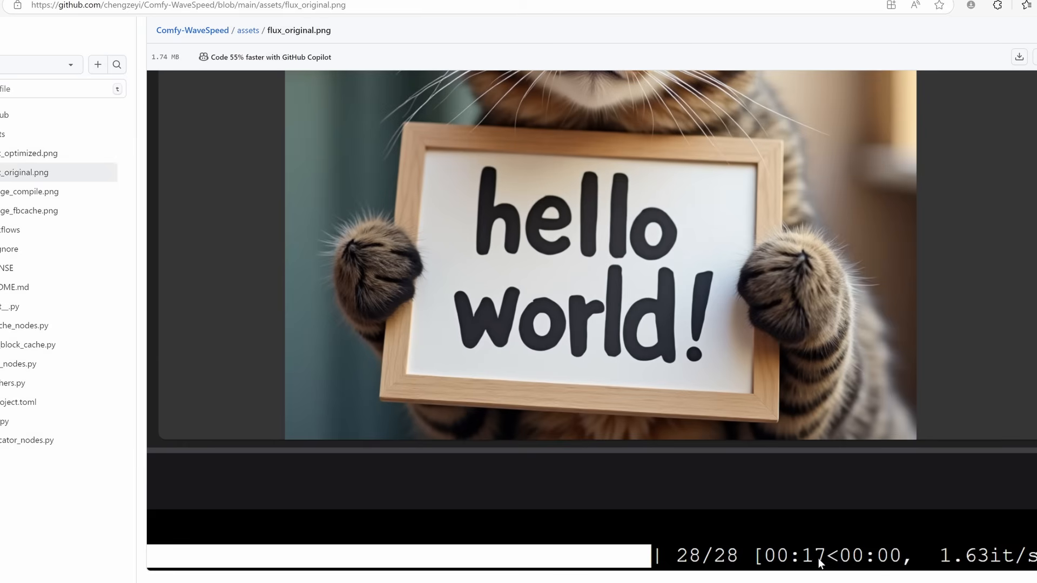
mouse_move(415, 296)
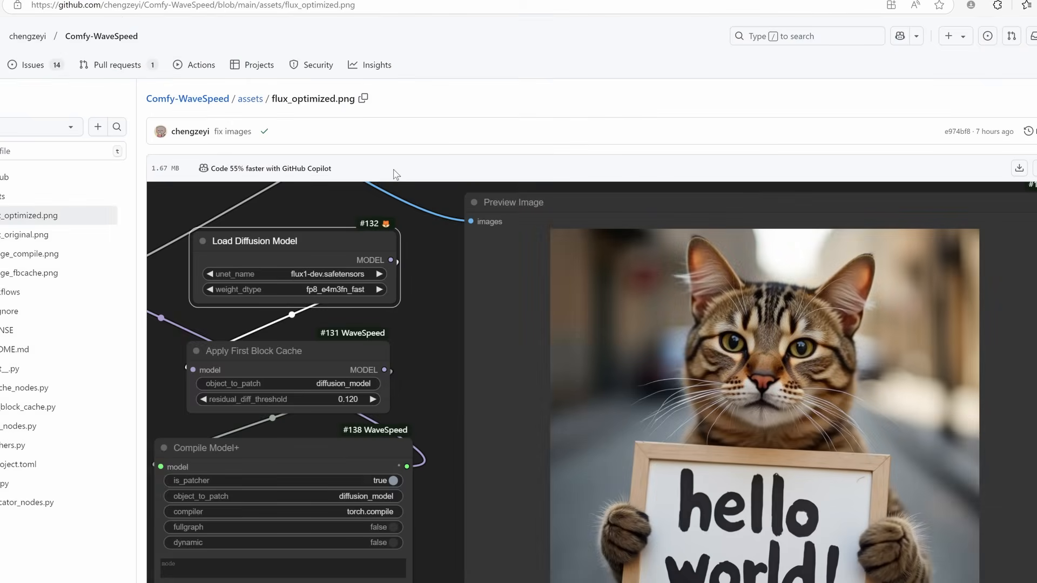
scroll(down, 3)
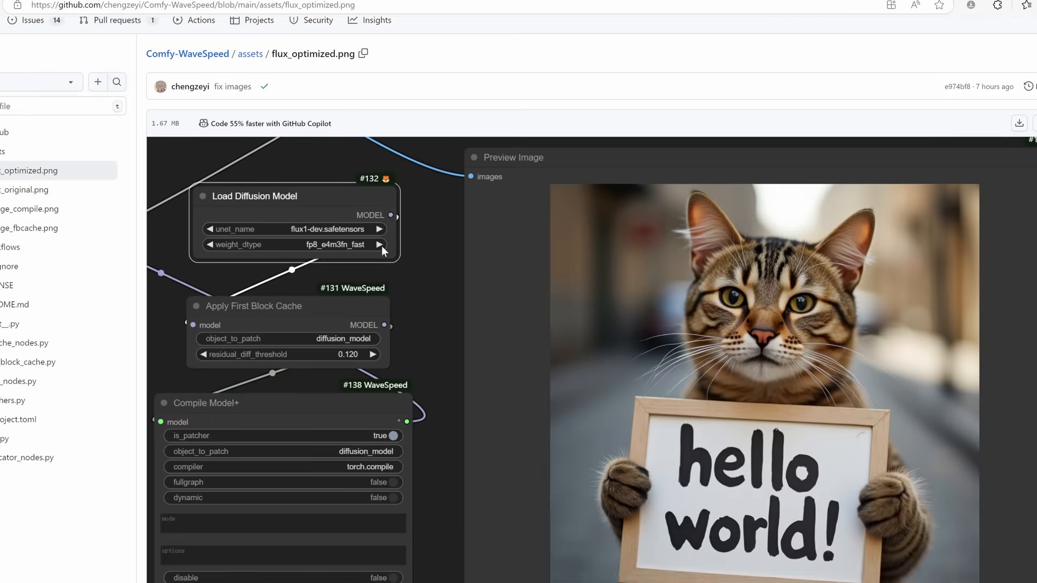
scroll(down, 3)
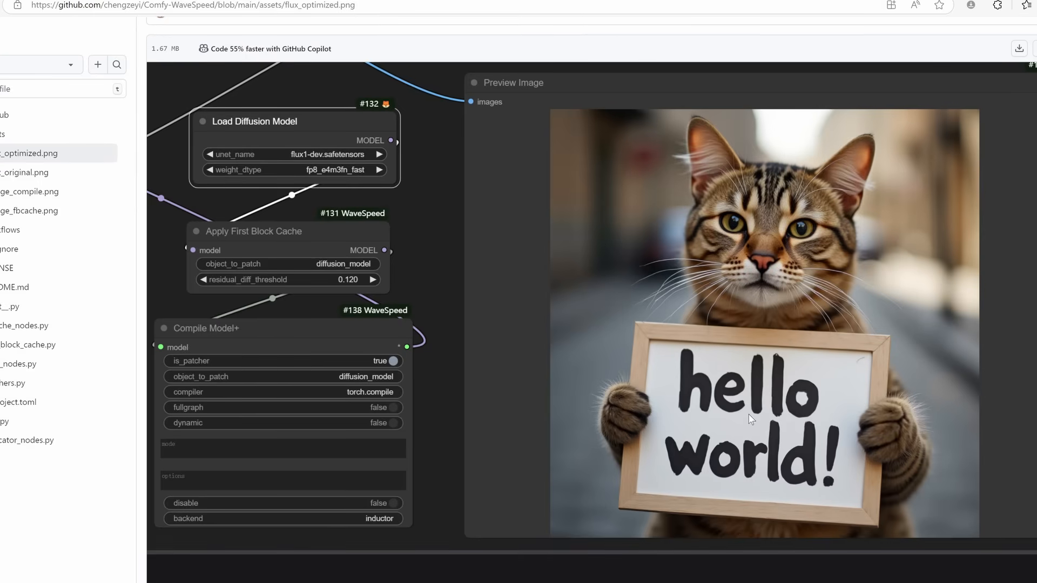
scroll(down, 3)
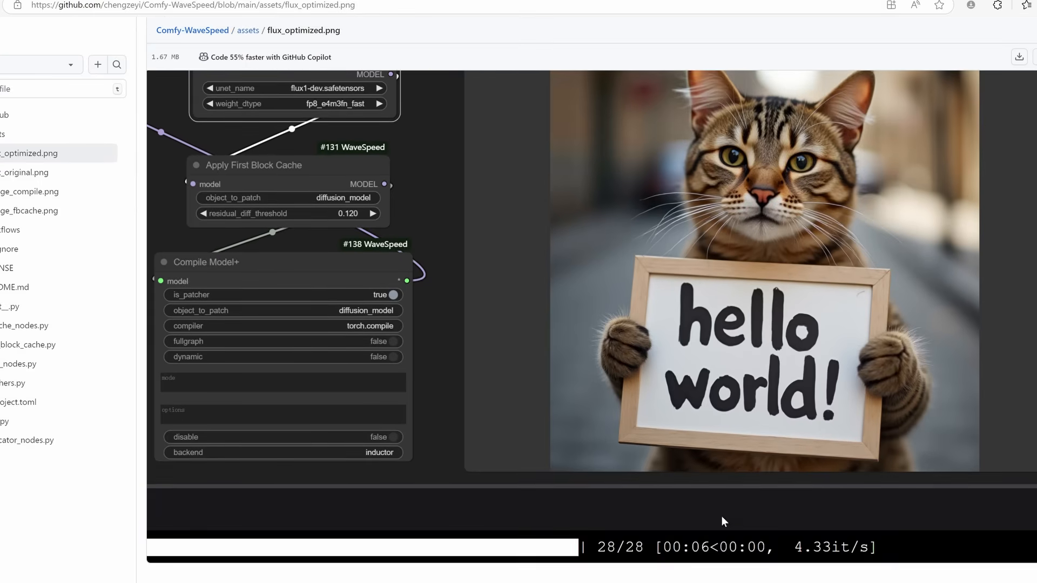
mouse_move(708, 556)
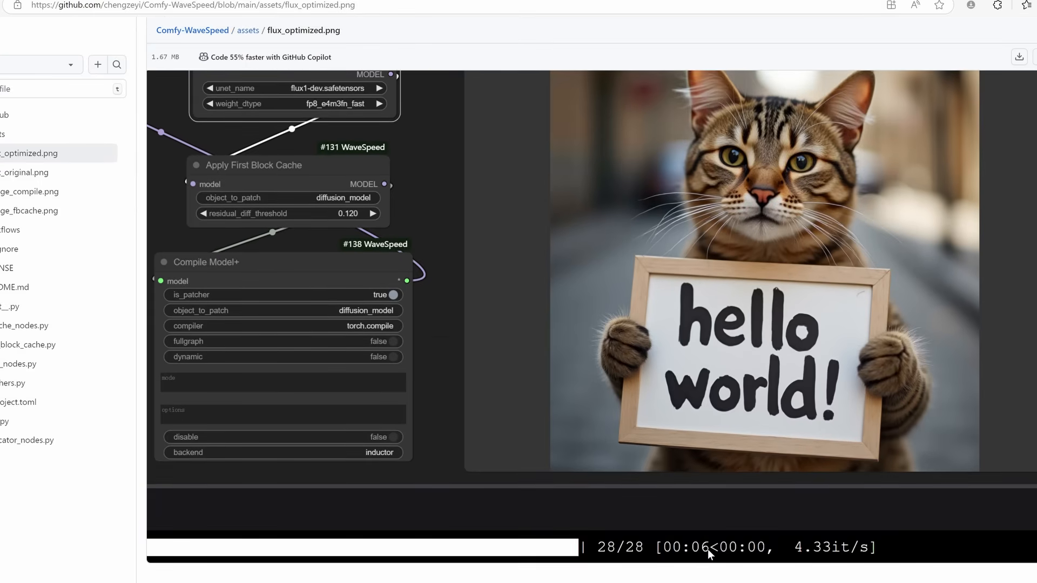
mouse_move(824, 476)
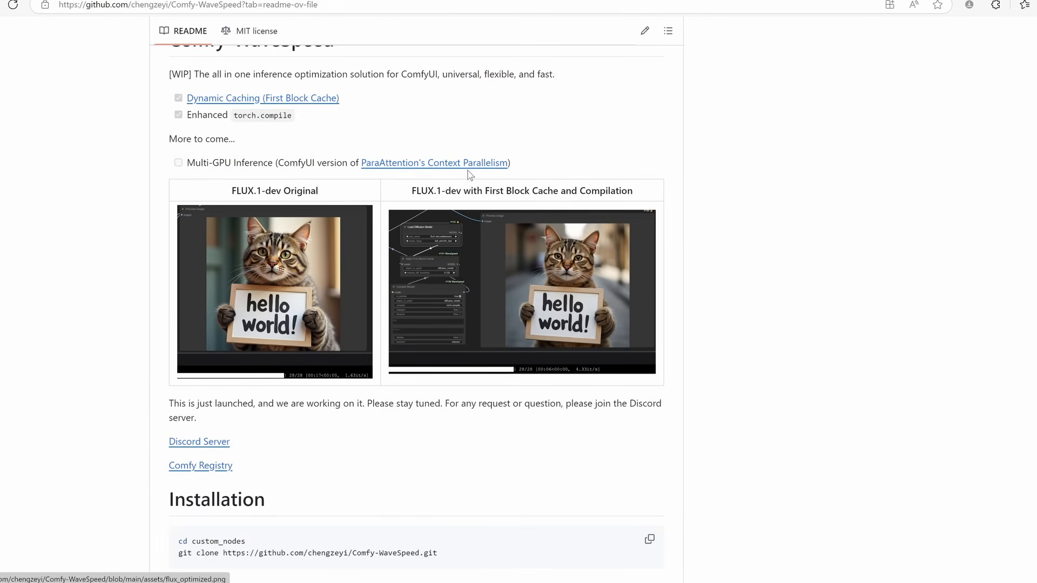
Scroll the README to the Installation commands and Demo Workflows links
scroll(down, 3)
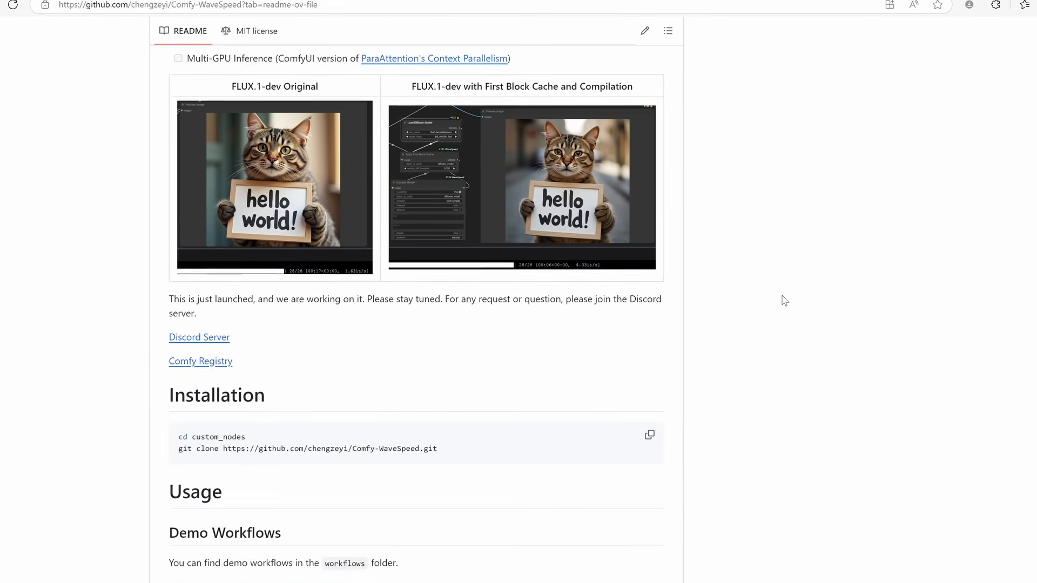
scroll(down, 3)
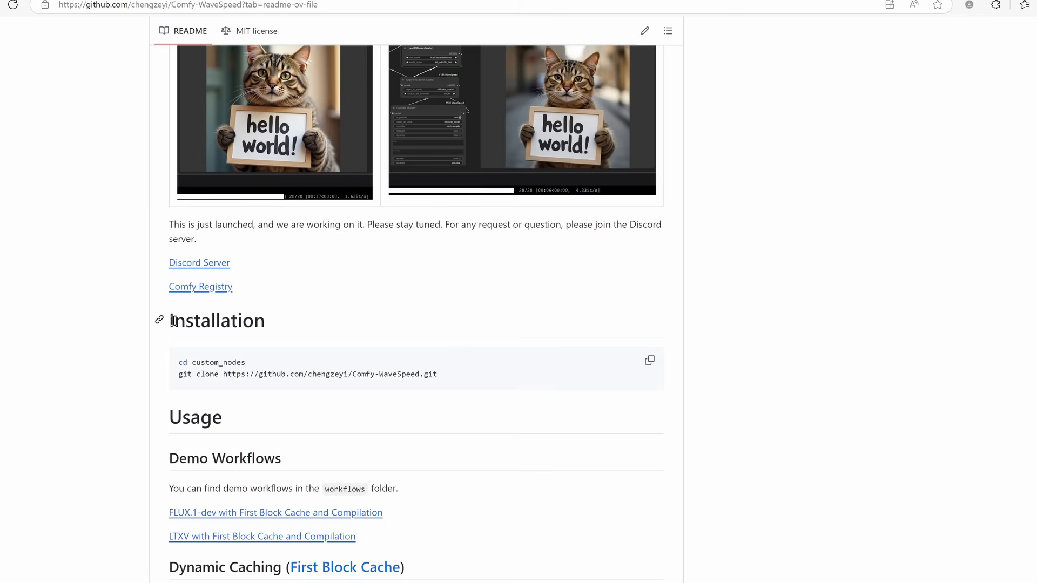
scroll(down, 3)
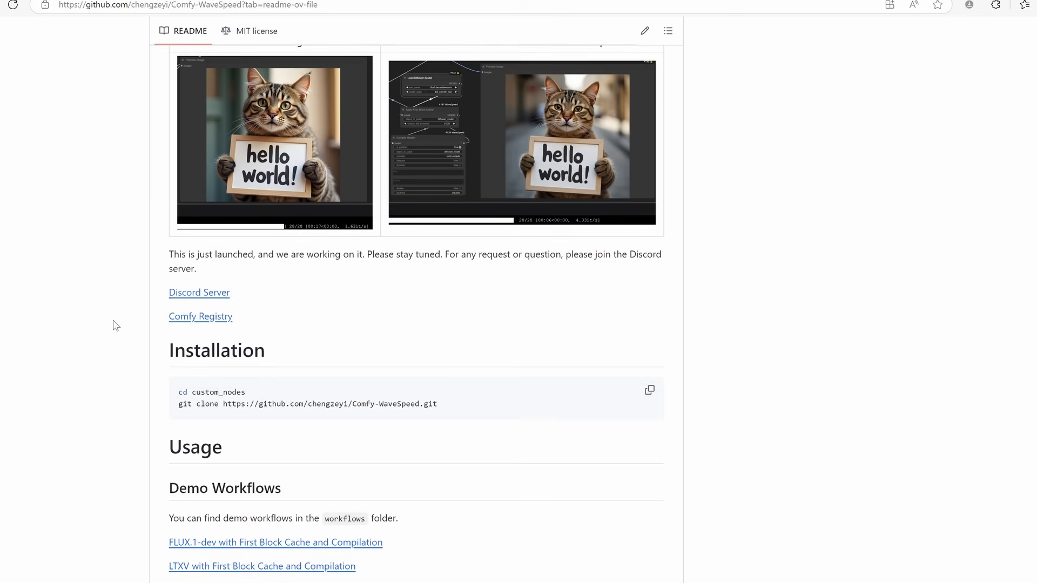
scroll(down, 3)
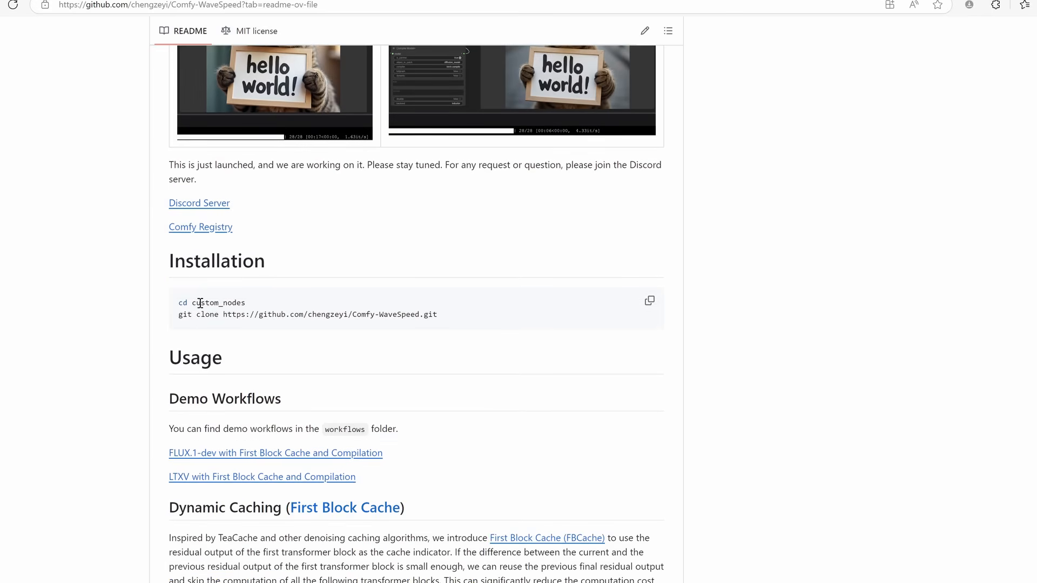
mouse_move(458, 343)
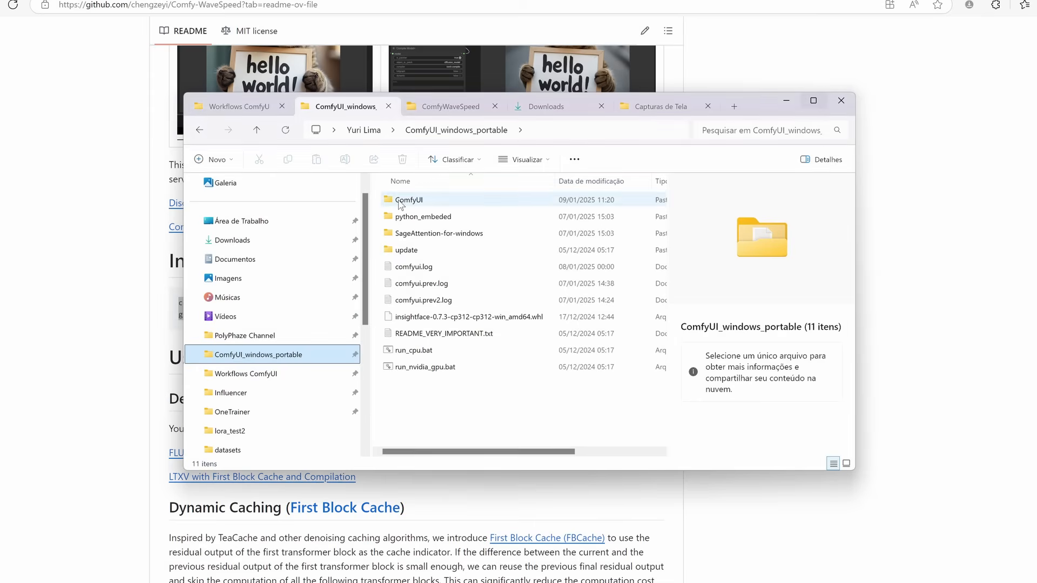
Go into the ComfyUI folder on the way to custom_nodes
double_click(409, 200)
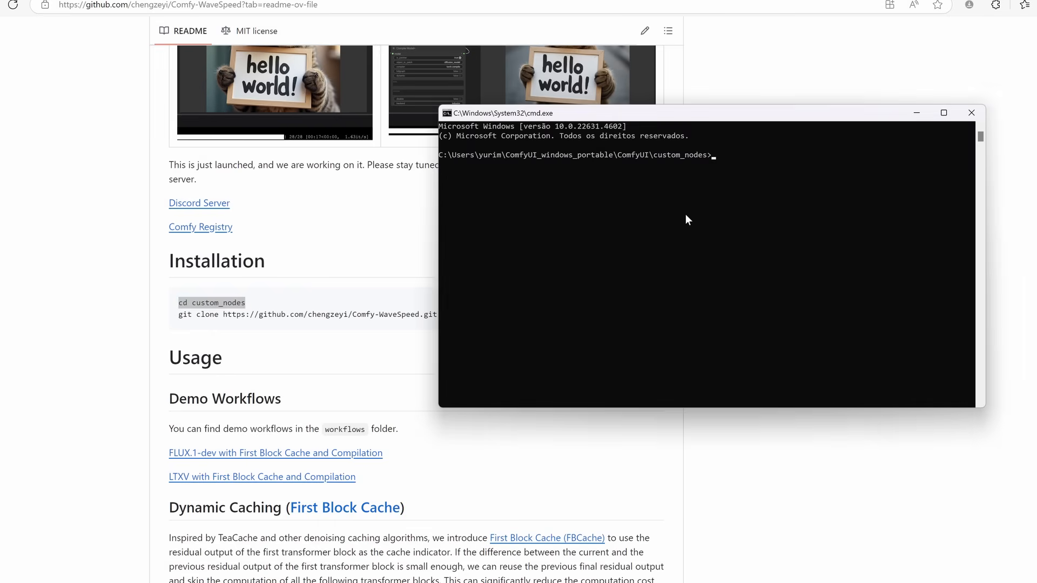
mouse_move(732, 199)
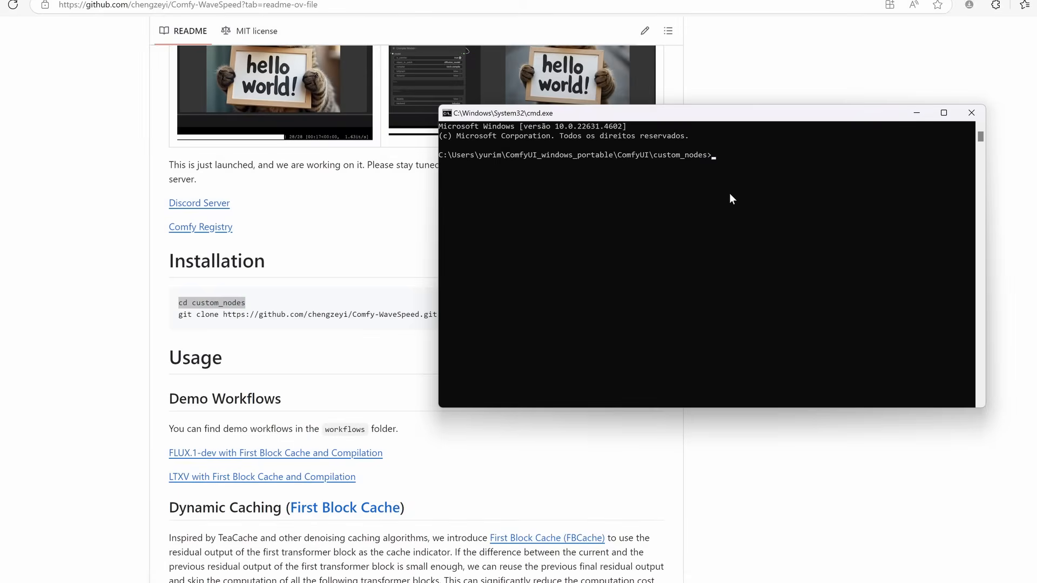
Run 'cd custom_nodes' and the Comfy-WaveSpeed git clone command
text(cd custom_nodes)
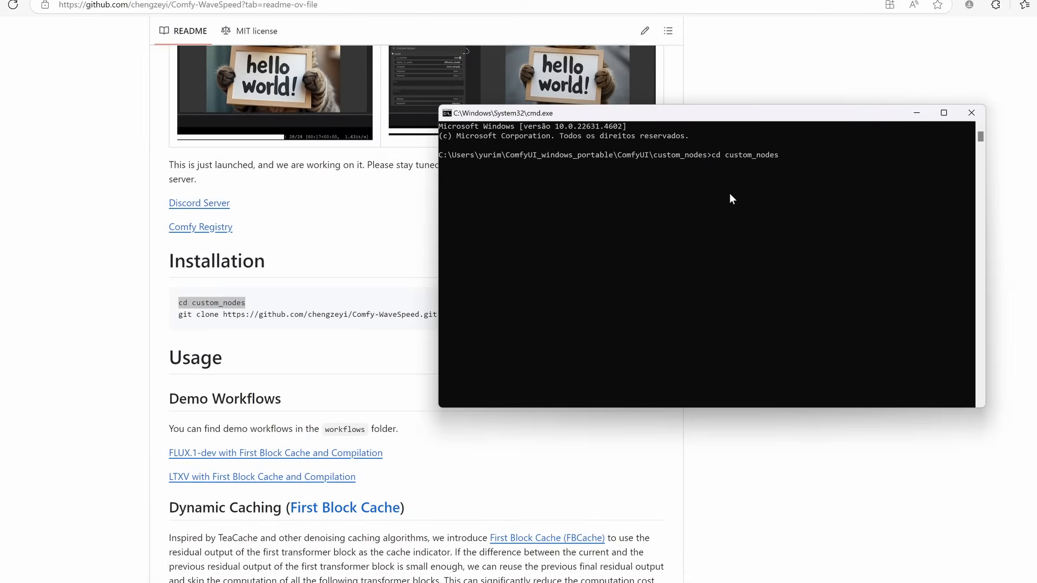
key(Enter)
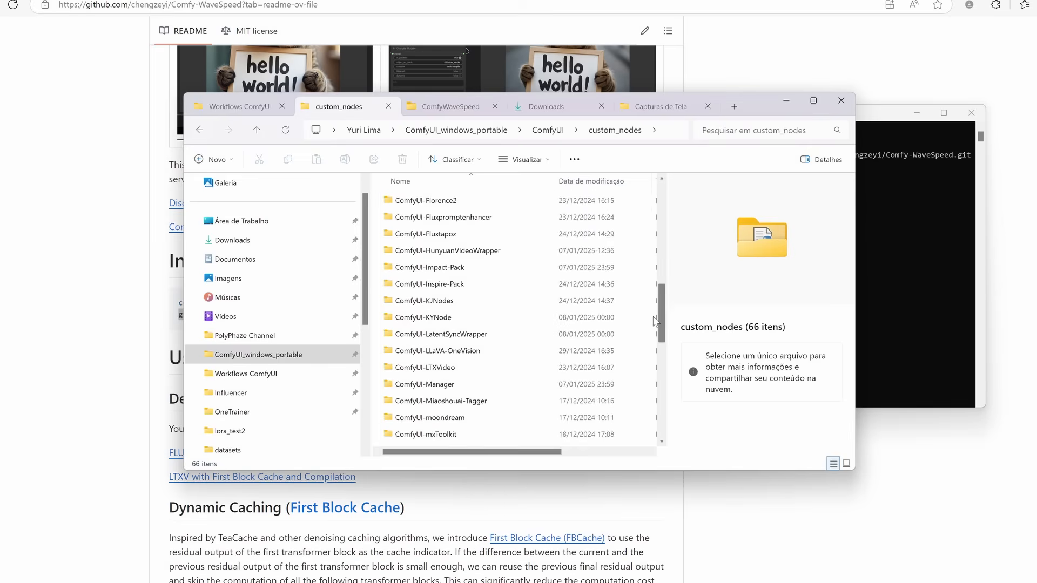
Find the existing Comfy-WaveSpeed folder in custom_nodes and go into it
scroll(down, 3)
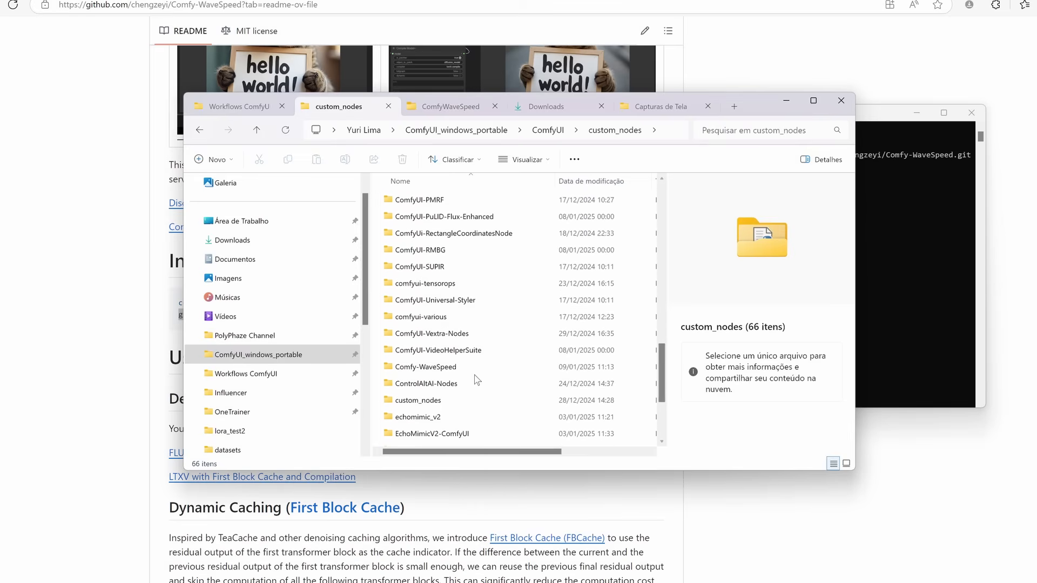
double_click(423, 367)
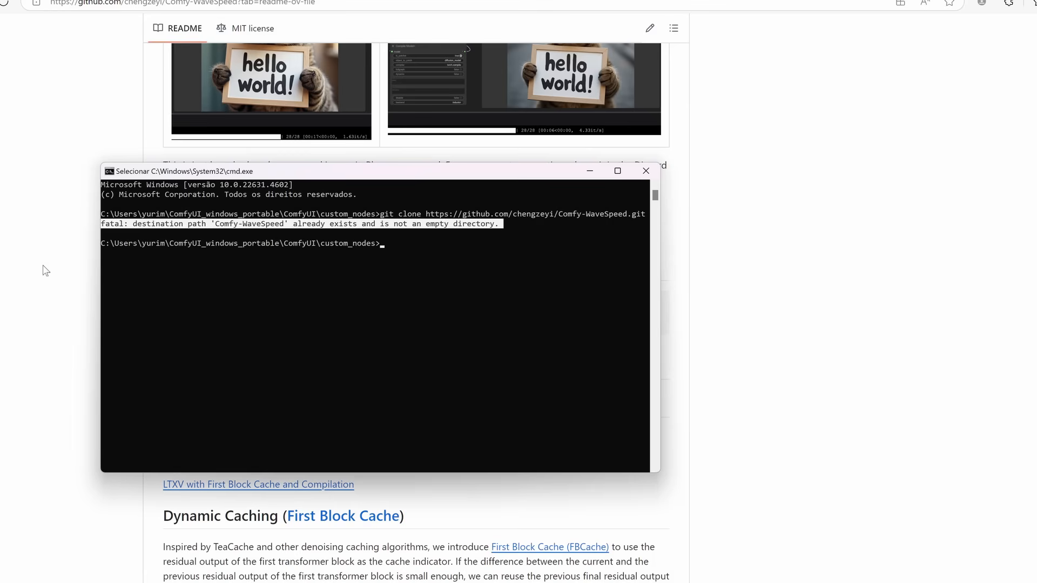
mouse_move(261, 229)
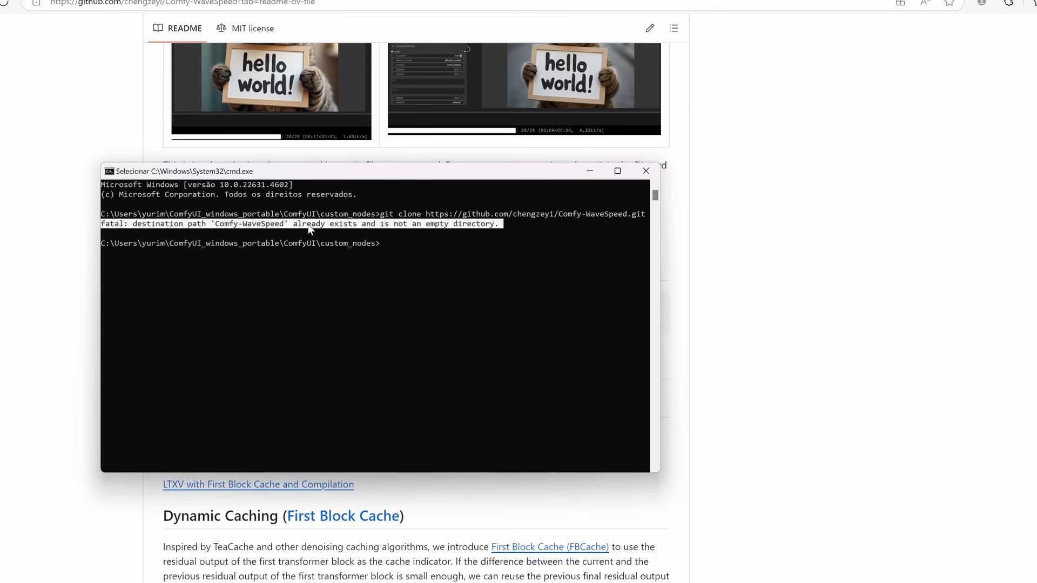
mouse_move(464, 245)
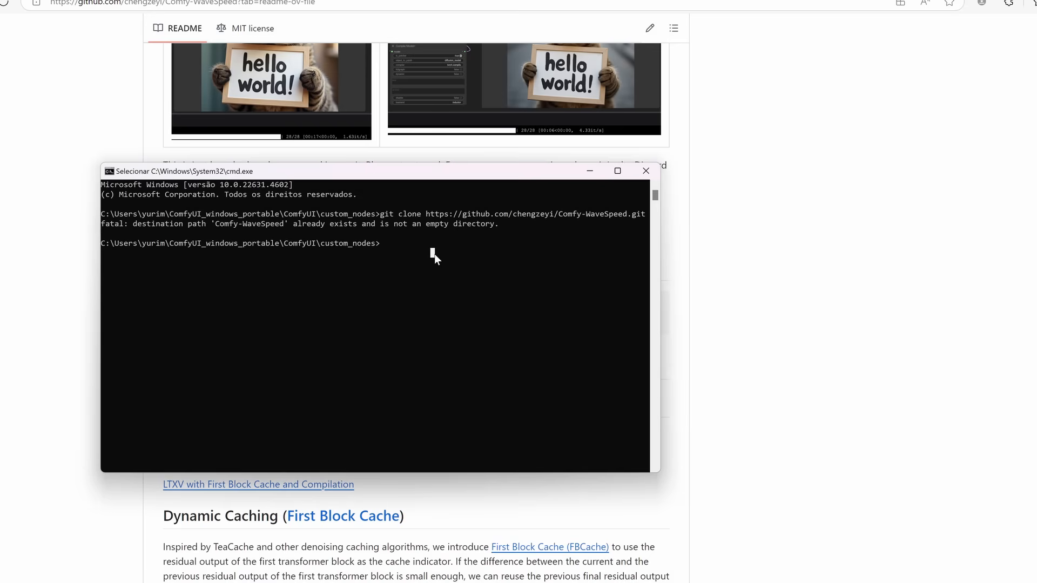
Acknowledge the 'destination path already exists' clone error and return to the README
text(d)
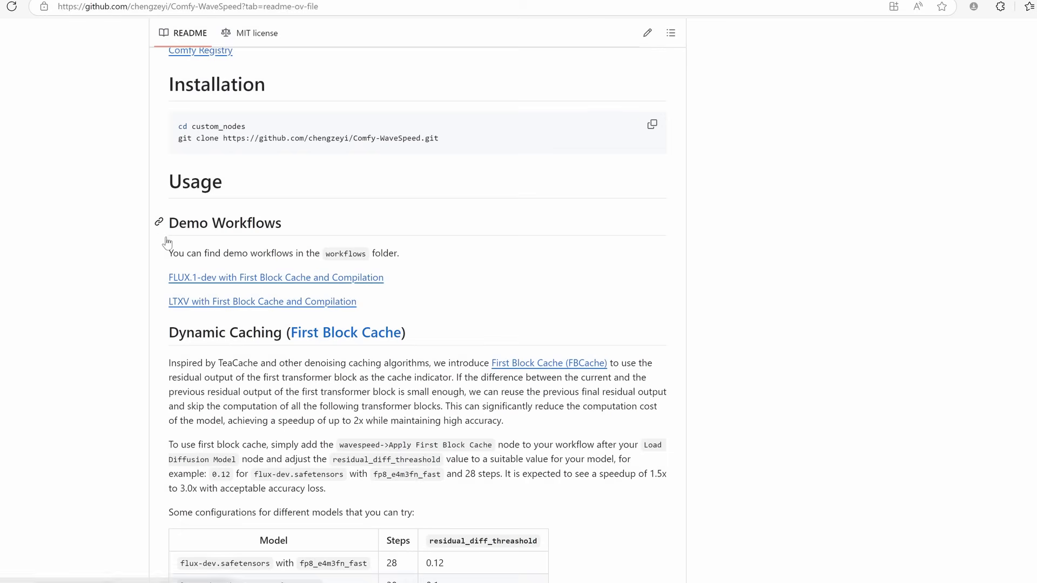
Select the FLUX.1-dev demo workflow link and choose an option from its context menu
double_click(276, 278)
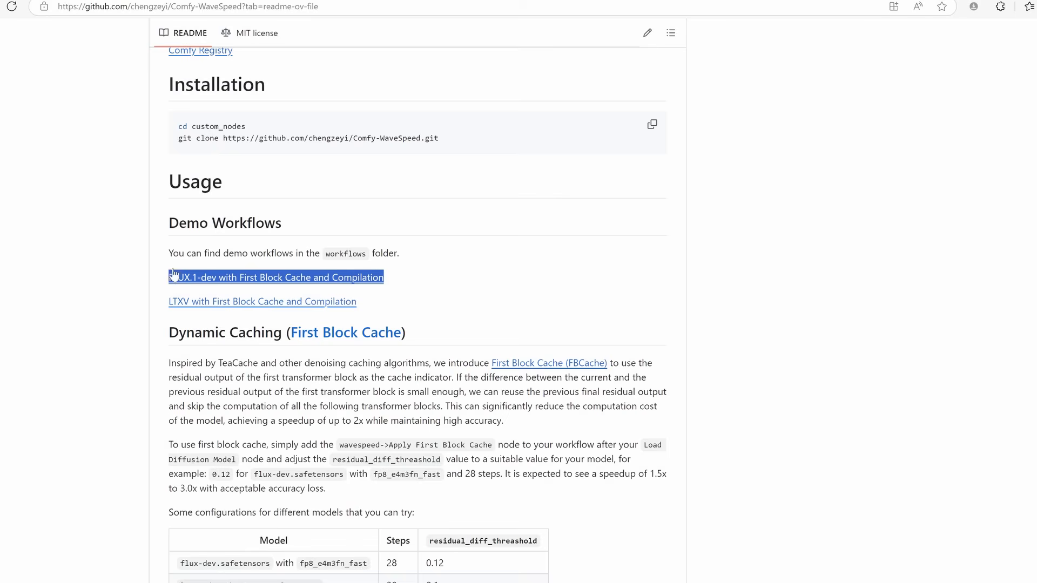
drag(168, 278, 368, 332)
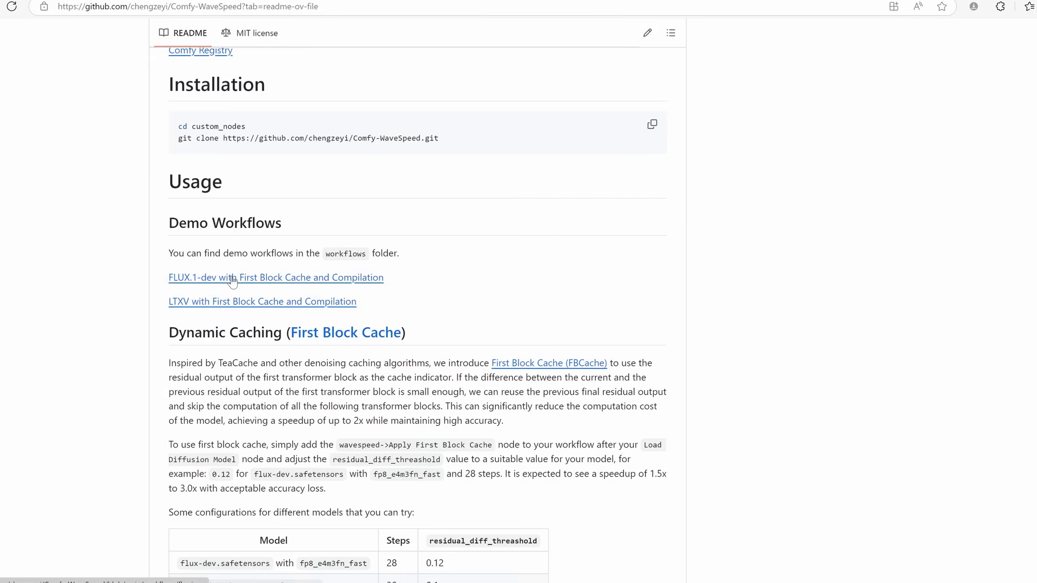
right_click(277, 278)
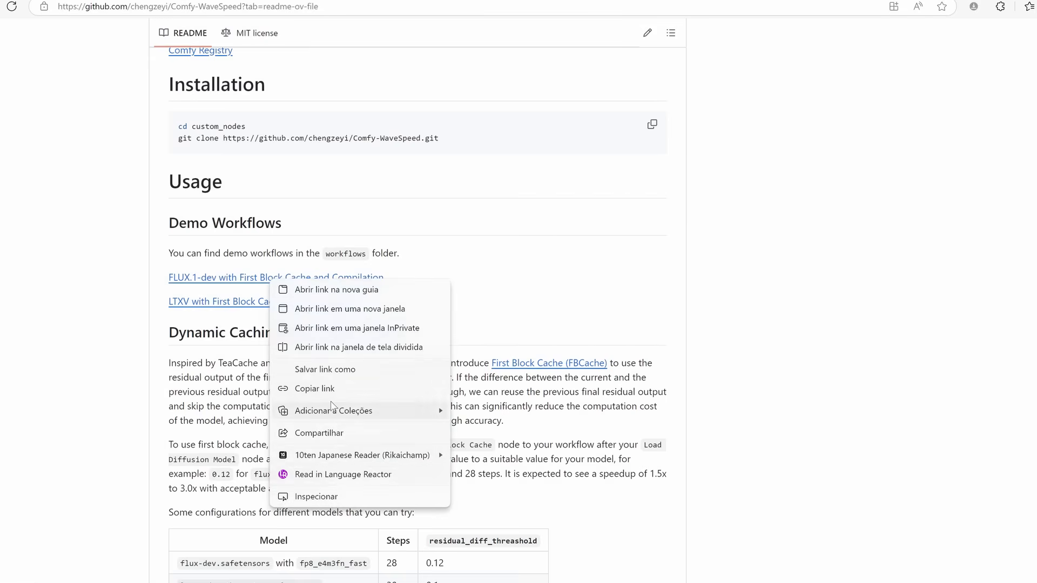
click(325, 369)
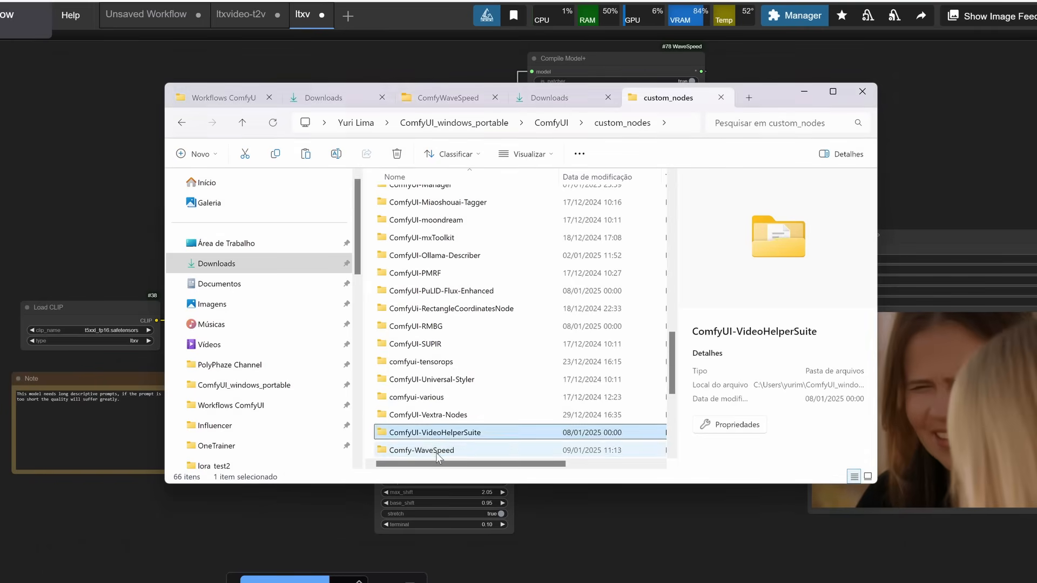
Go into Comfy-WaveSpeed's workflows folder and pick the ltxv.json demo file
click(422, 450)
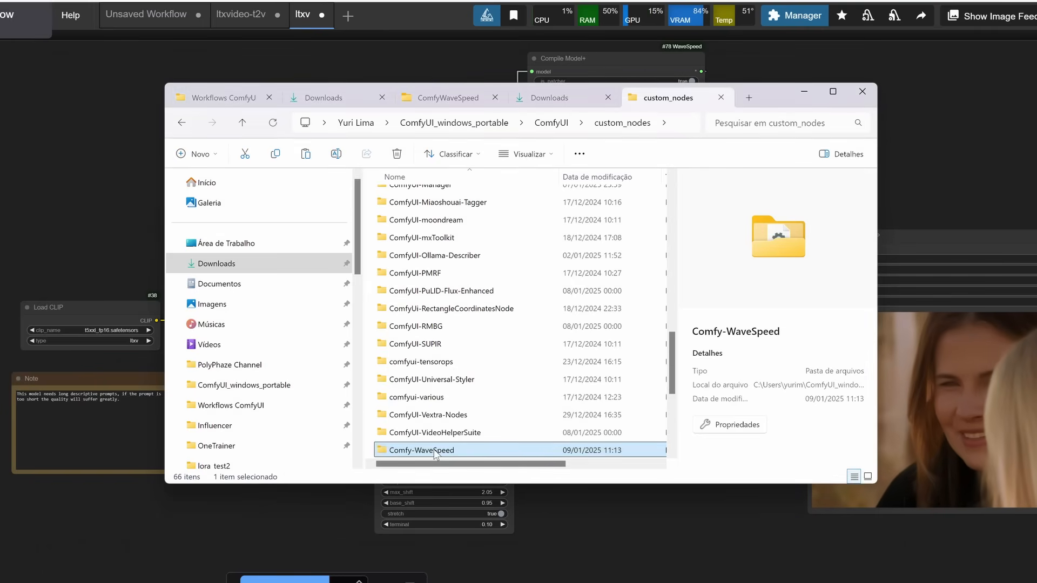
double_click(422, 449)
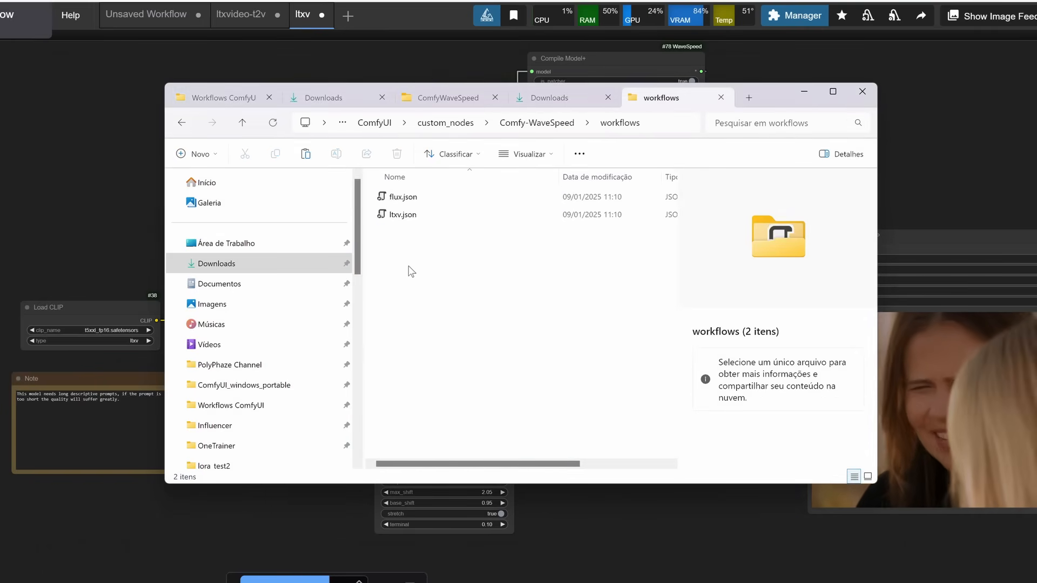
click(404, 196)
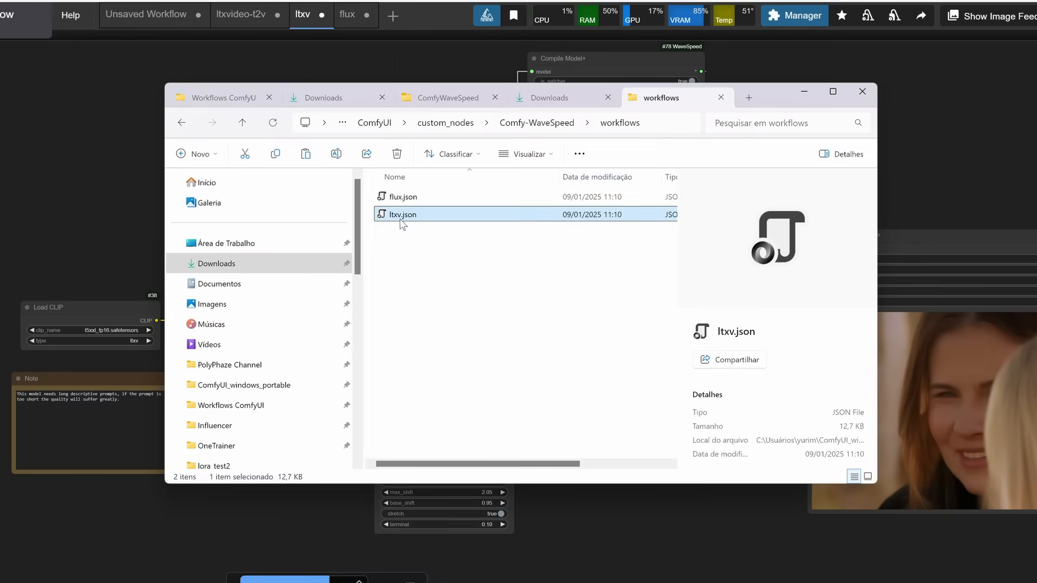
mouse_move(306, 64)
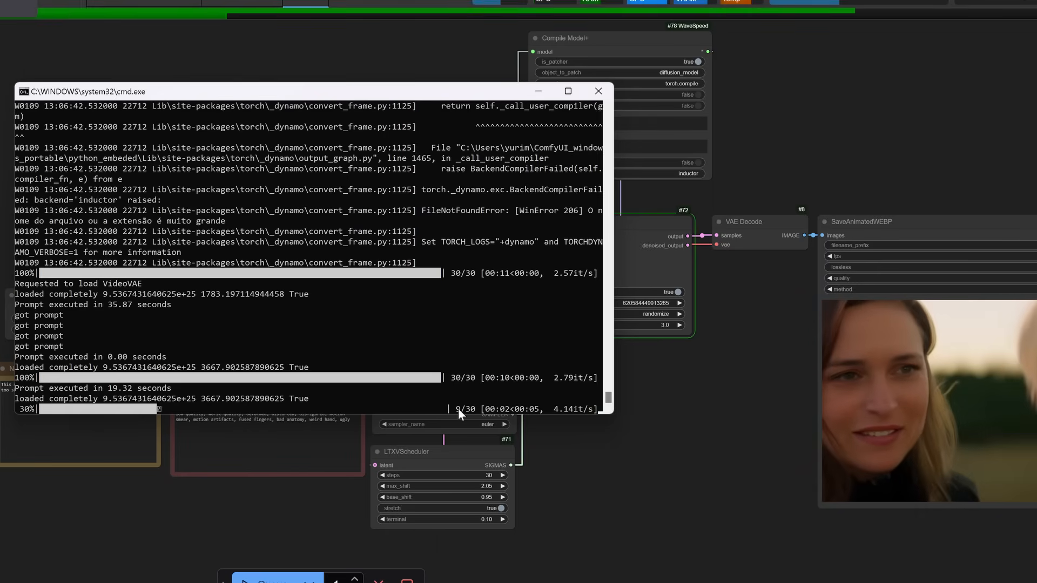
Queue the LTXV demo workflow and watch the console for execution times
click(597, 91)
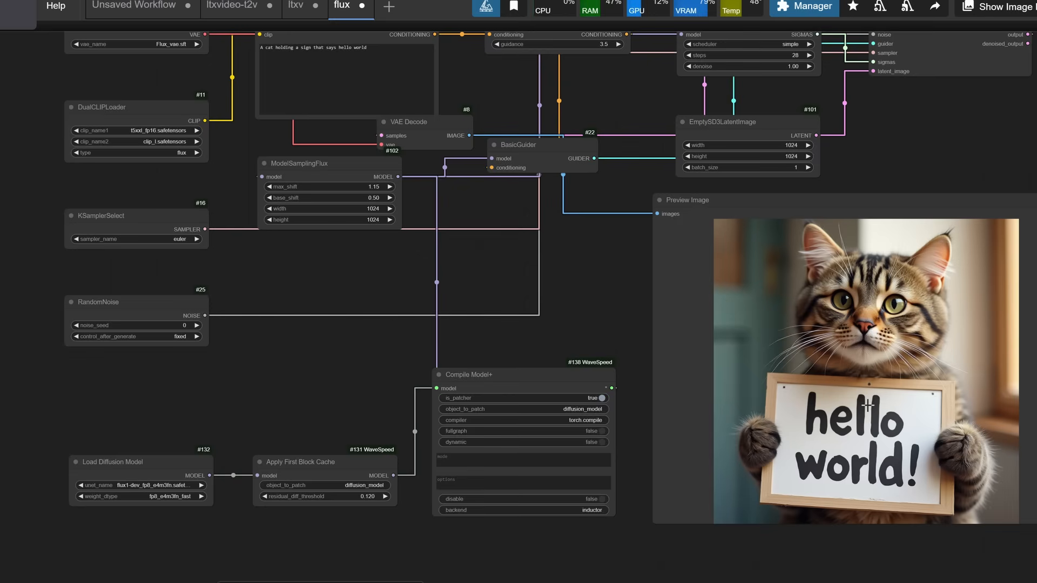
mouse_move(528, 266)
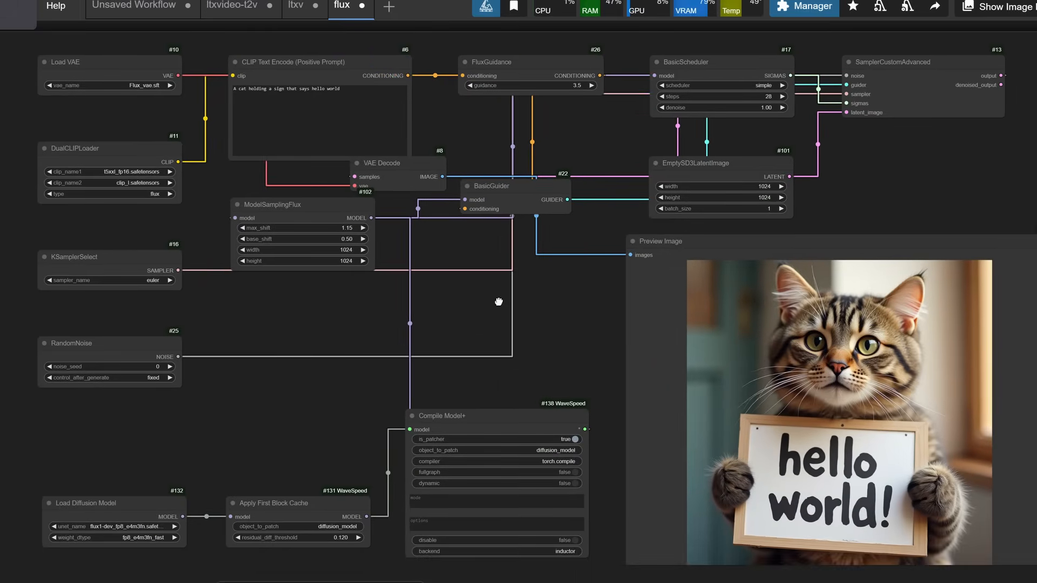
mouse_move(499, 306)
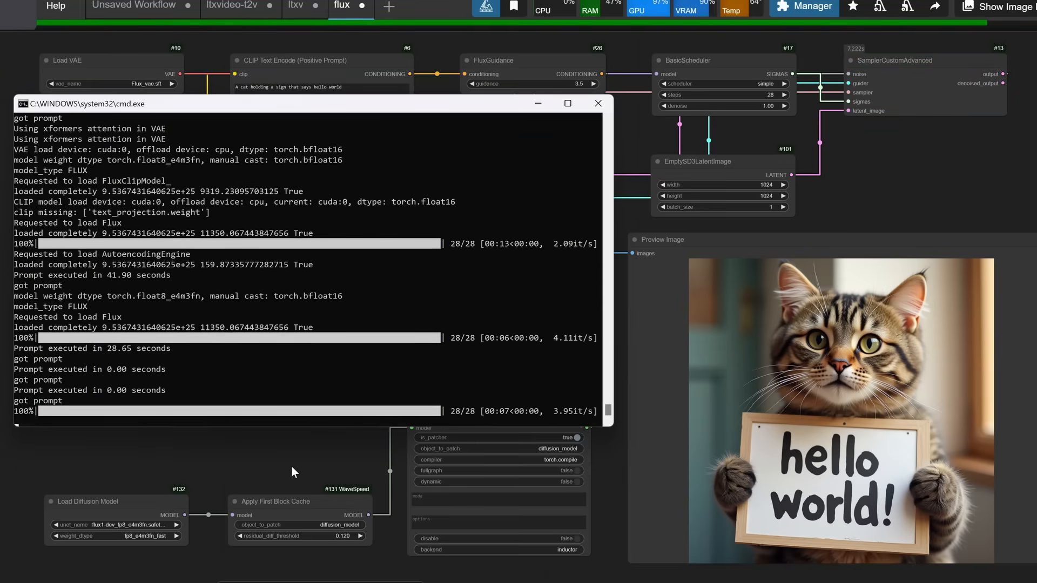
Queue the Flux workflow to generate the hello world cat image
click(597, 103)
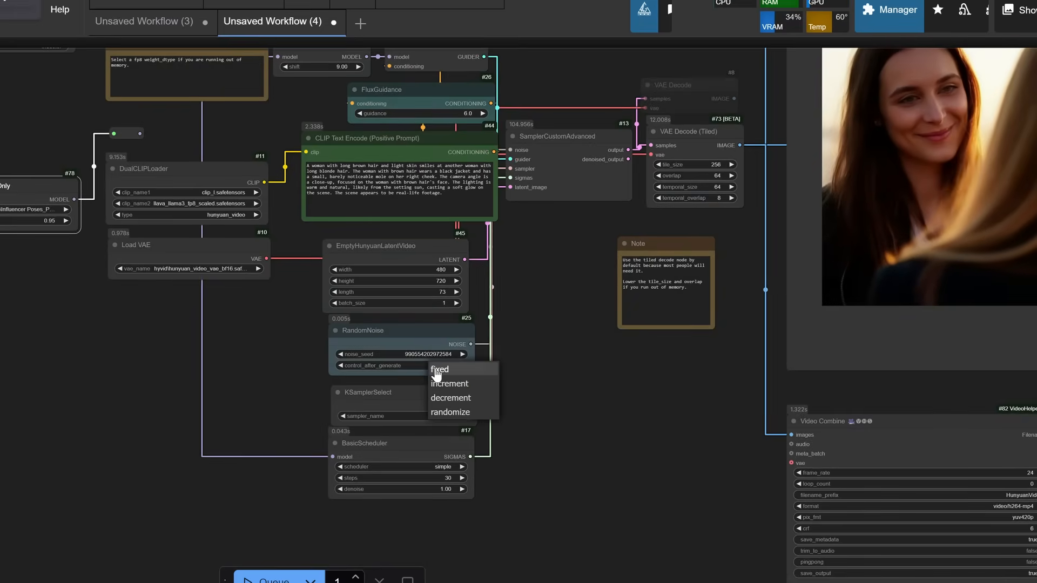
Set the RandomNoise node's control_after_generate to randomize
click(449, 411)
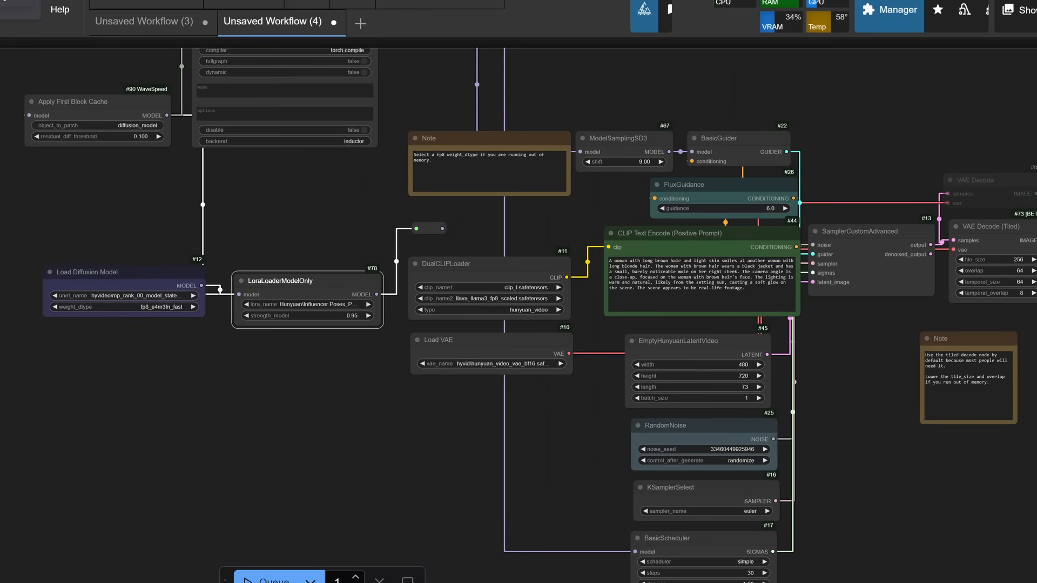
mouse_move(272, 581)
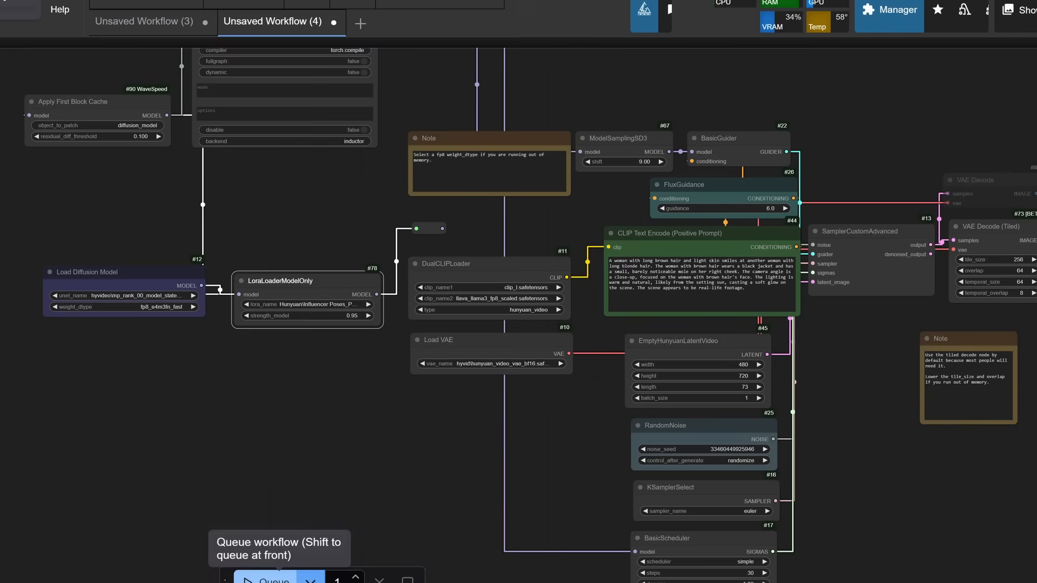